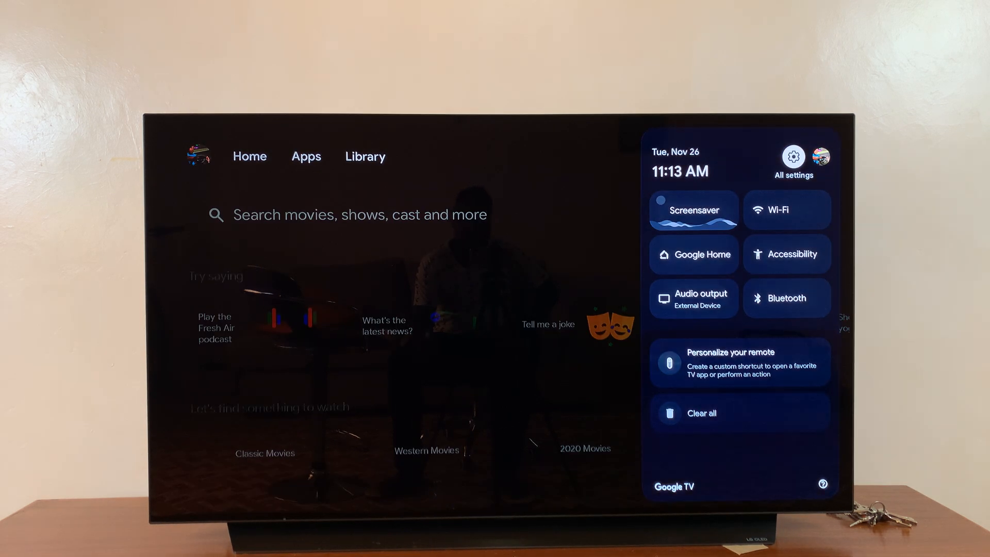
Step: Go from All settings into the System section and highlight About
{"action": "left_click", "coordinate": [793, 157]}
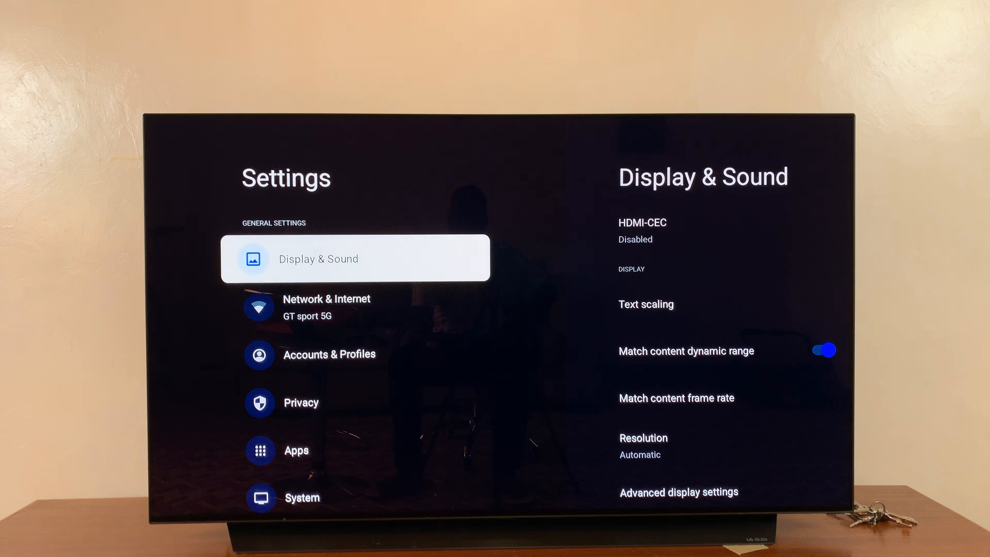
{"action": "key", "text": "Down"}
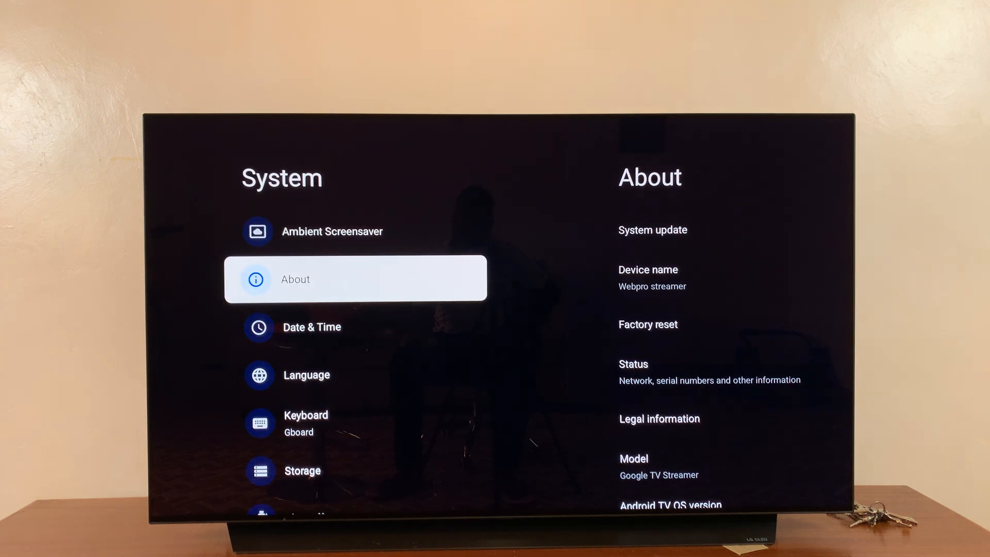
Step: From About, choose Factory reset to bring up the erase-all-data warning
{"action": "left_click", "coordinate": [356, 278]}
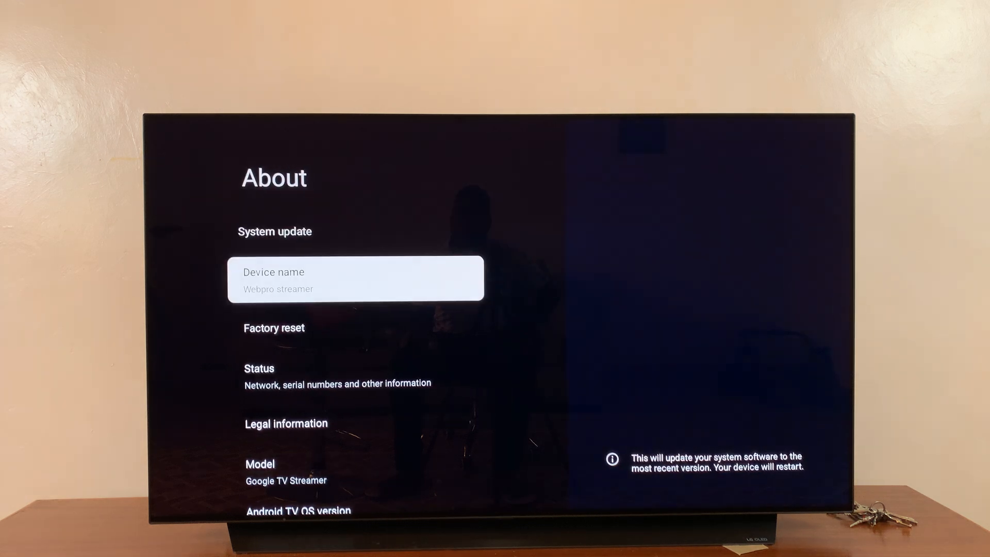
{"action": "key", "text": "Down"}
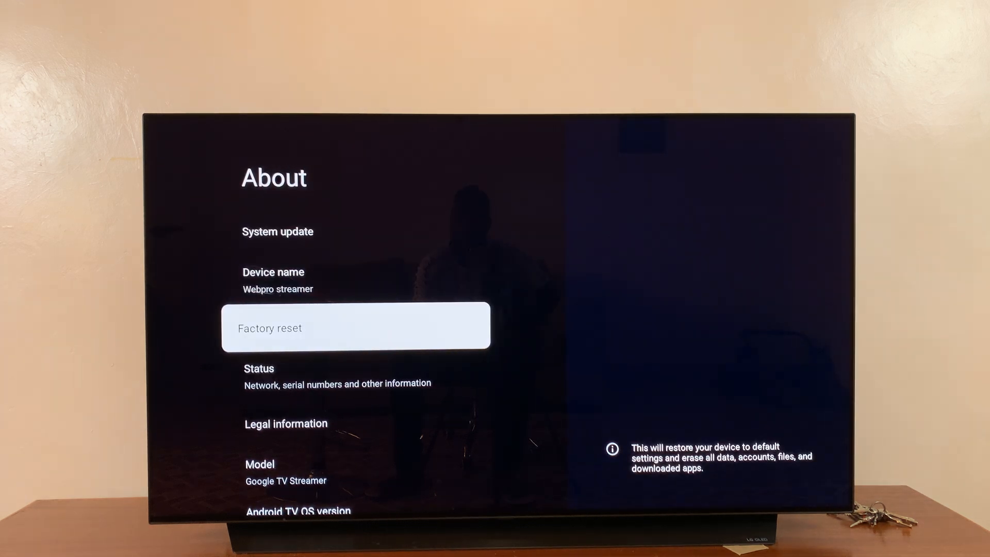
{"action": "left_click", "coordinate": [356, 328]}
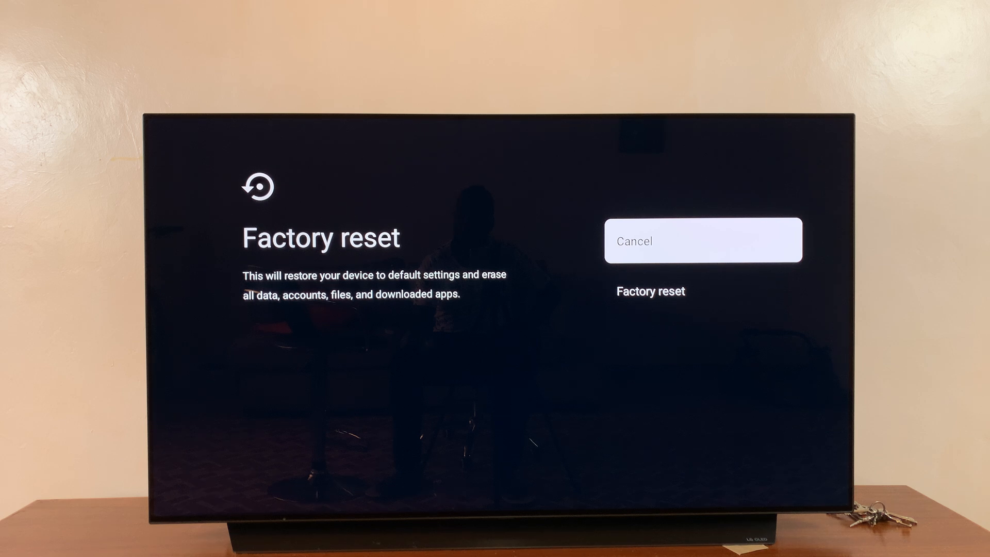
Step: Confirm Factory reset and Erase everything so the streamer resets and restarts
{"action": "key", "text": "down"}
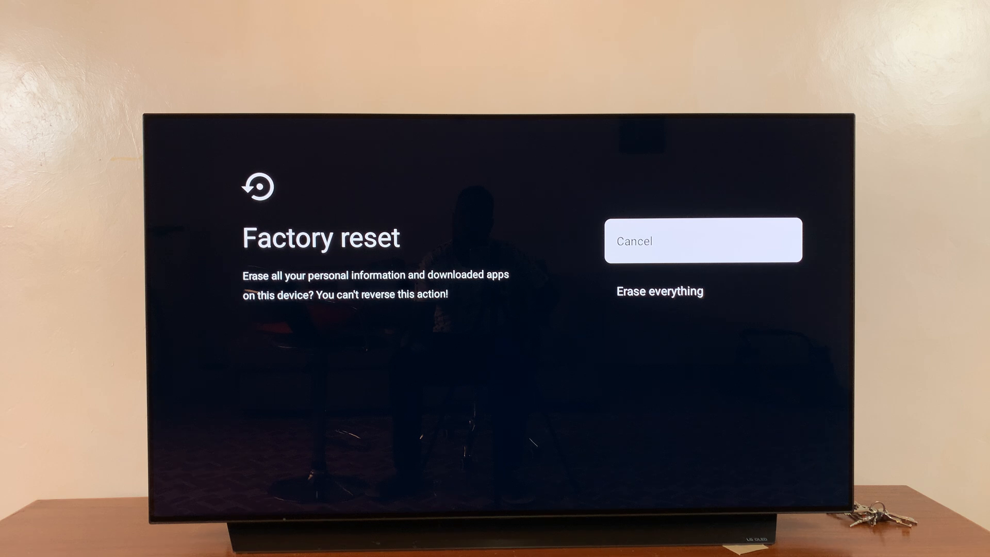
{"action": "key", "text": "Down"}
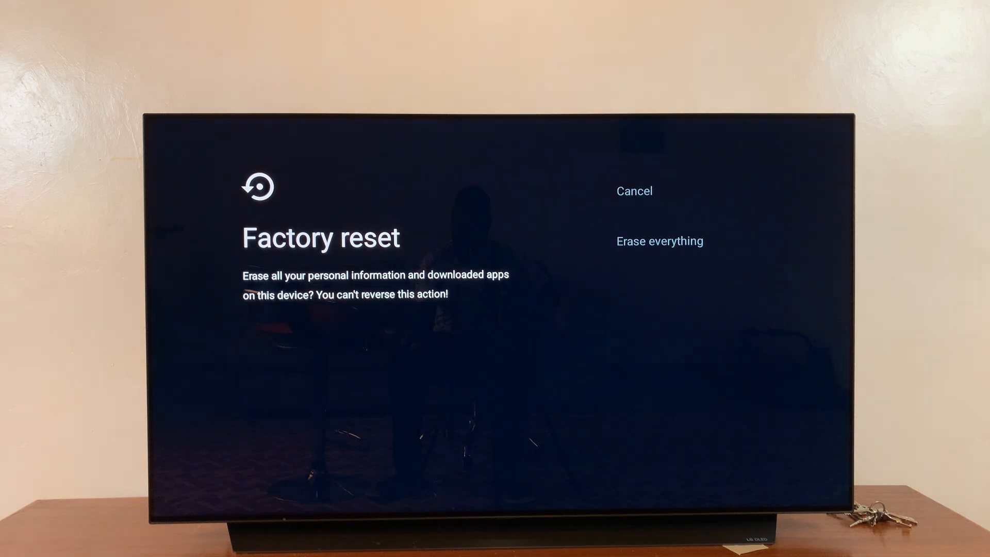
{"action": "left_click", "coordinate": [659, 241]}
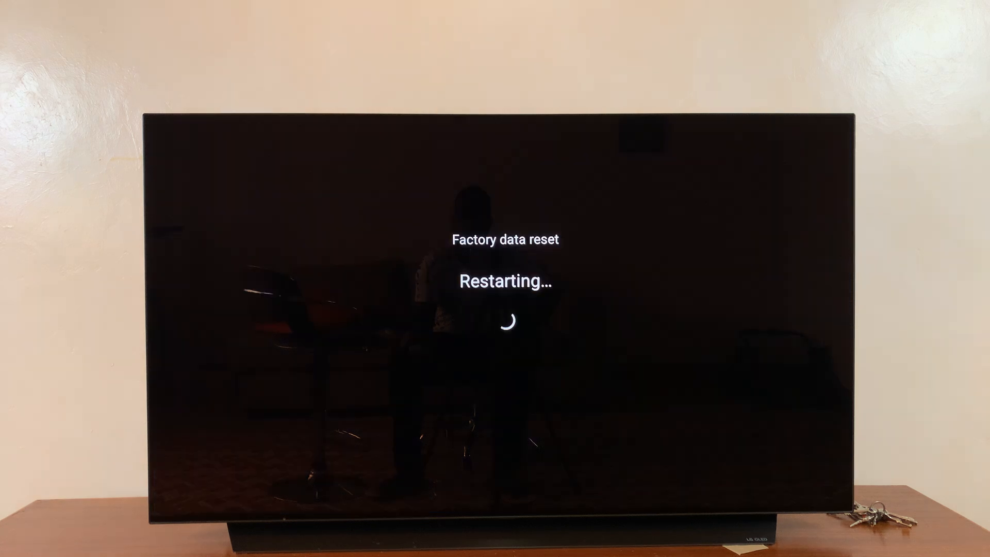